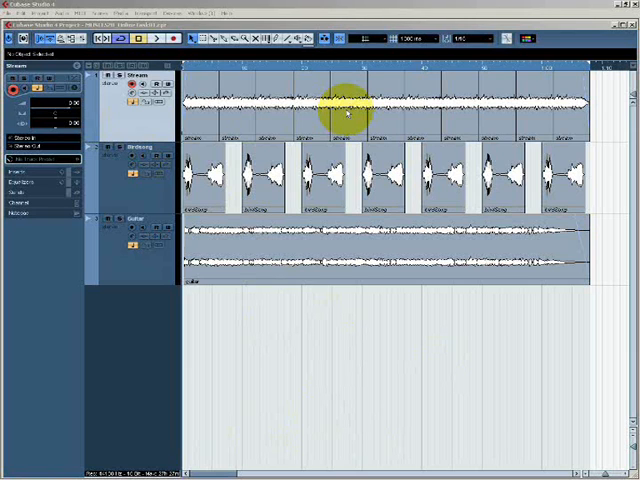
# Step: Show the mixer with Stream, Birdsong and Guitar channels and start project playback
pyautogui.click(205, 40)
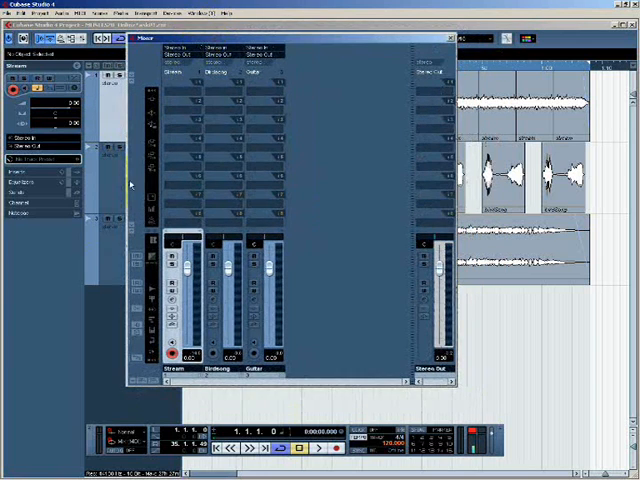
pyautogui.moveTo(378, 168)
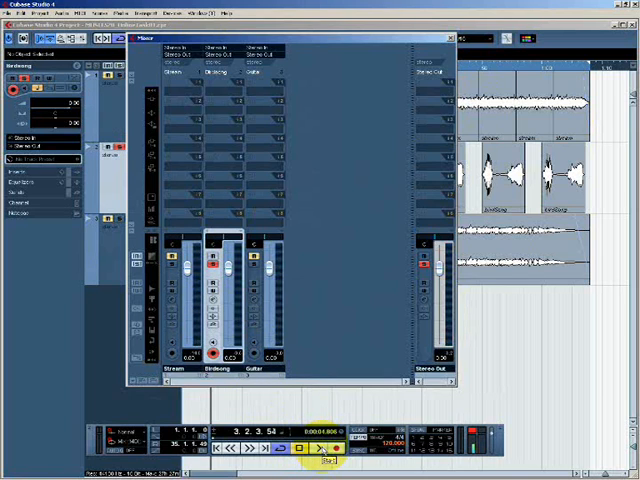
pyautogui.click(322, 449)
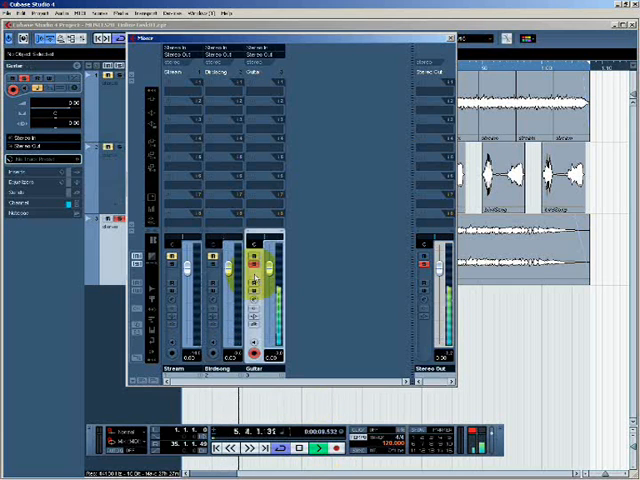
pyautogui.click(318, 449)
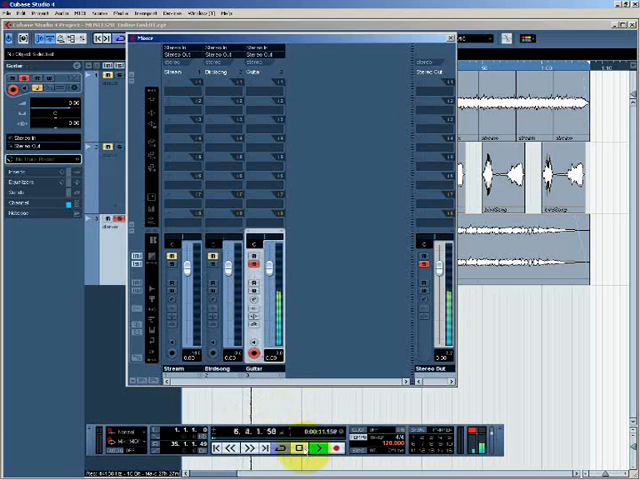
pyautogui.click(316, 449)
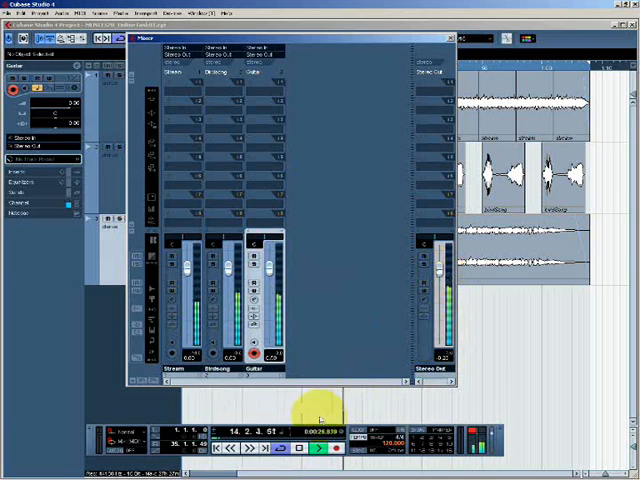
pyautogui.click(300, 449)
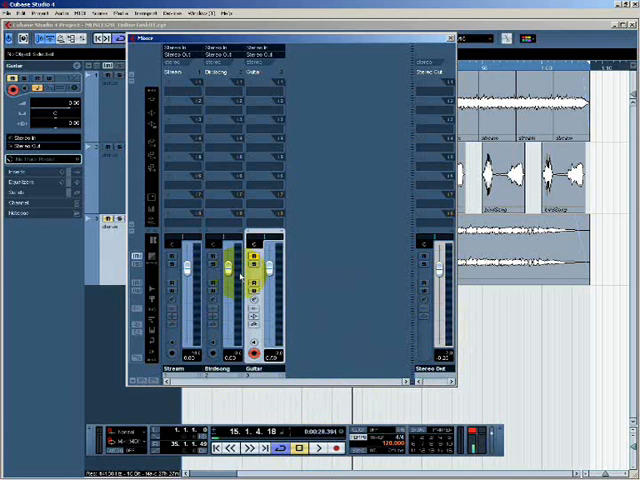
# Step: Restart playback and pull the Stream channel fader down to lower its volume
pyautogui.click(322, 450)
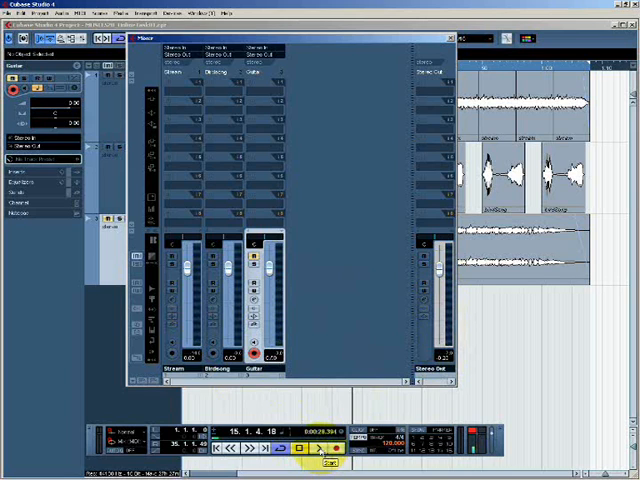
pyautogui.click(301, 449)
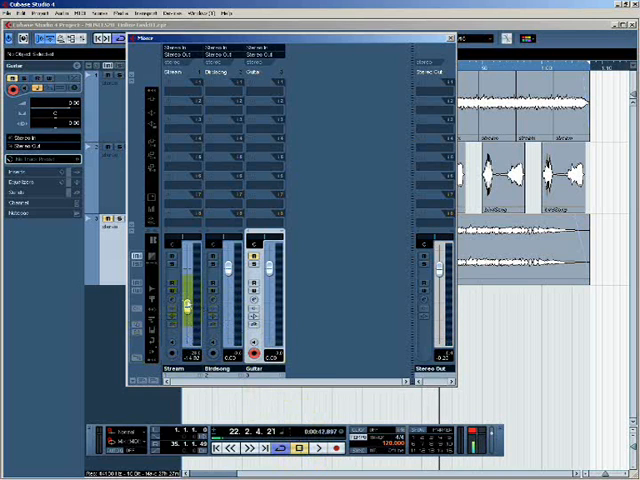
pyautogui.moveTo(188, 300); pyautogui.dragTo(188, 330)
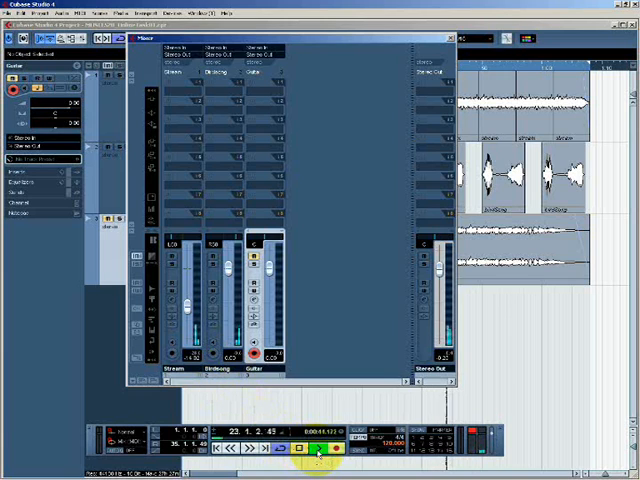
pyautogui.click(315, 448)
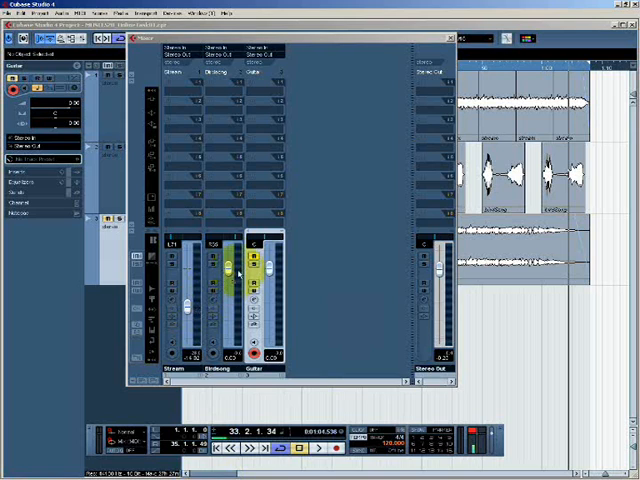
pyautogui.click(186, 250)
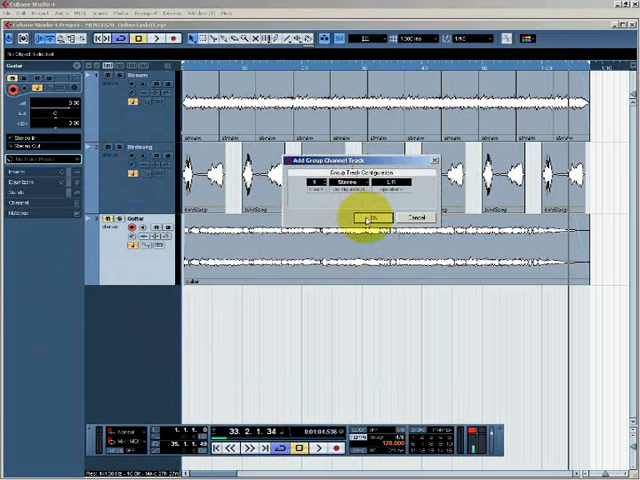
# Step: Confirm adding a stereo Group Channel track, creating Group 1
pyautogui.click(375, 218)
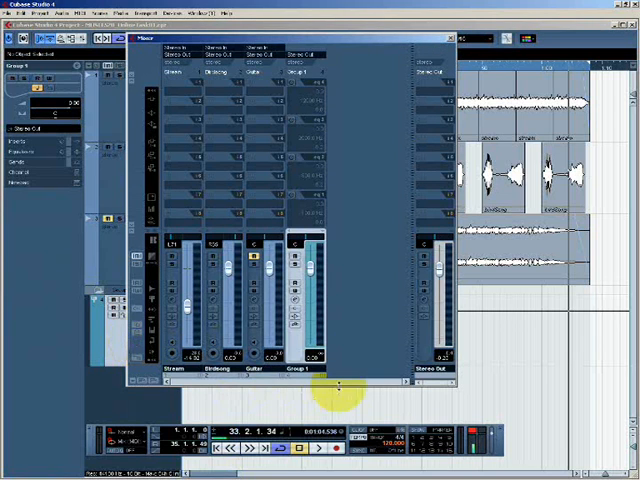
pyautogui.moveTo(325, 180)
pyautogui.write('Soundscape')
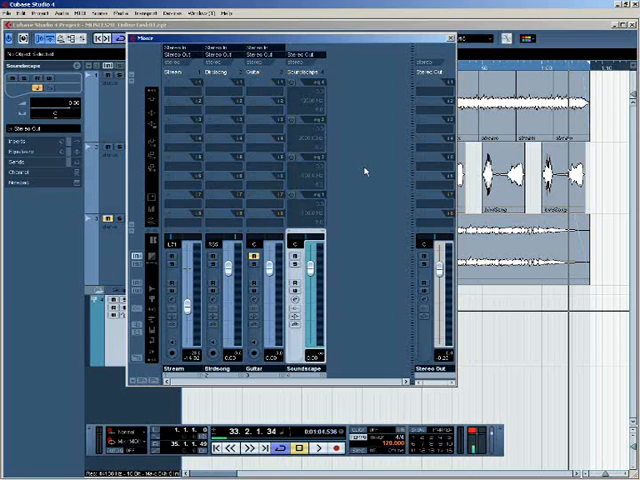
pyautogui.moveTo(438, 217)
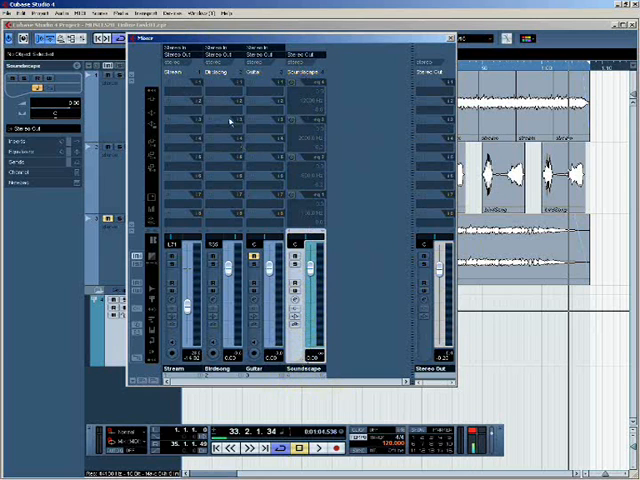
# Step: Route the Stream and Birdsong channel outputs to the Soundscape group
pyautogui.click(180, 60)
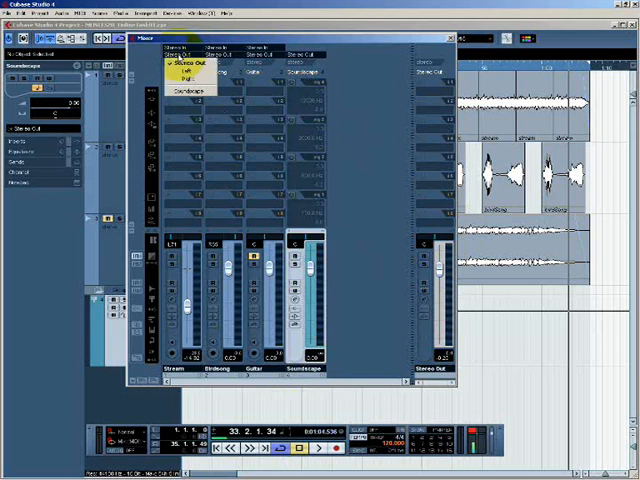
pyautogui.moveTo(189, 92)
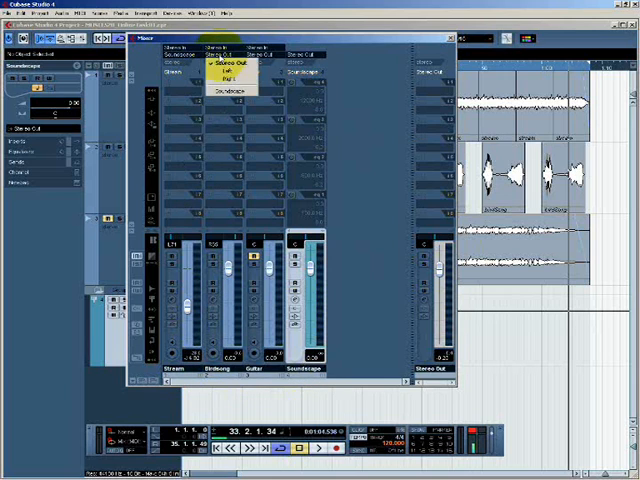
pyautogui.click(222, 64)
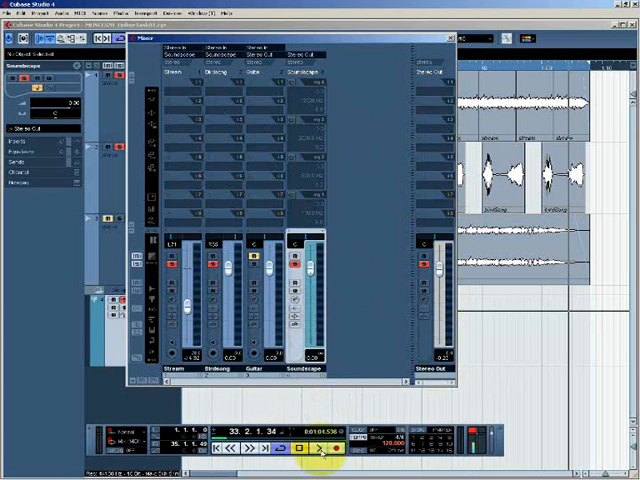
# Step: Start playback to hear Stream and Birdsong through the Soundscape group
pyautogui.click(304, 448)
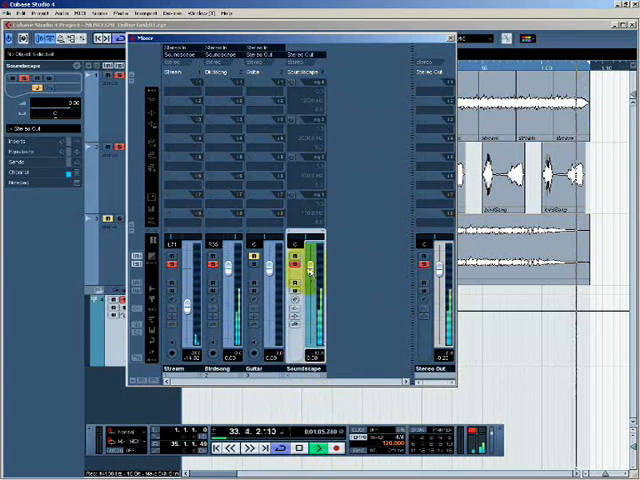